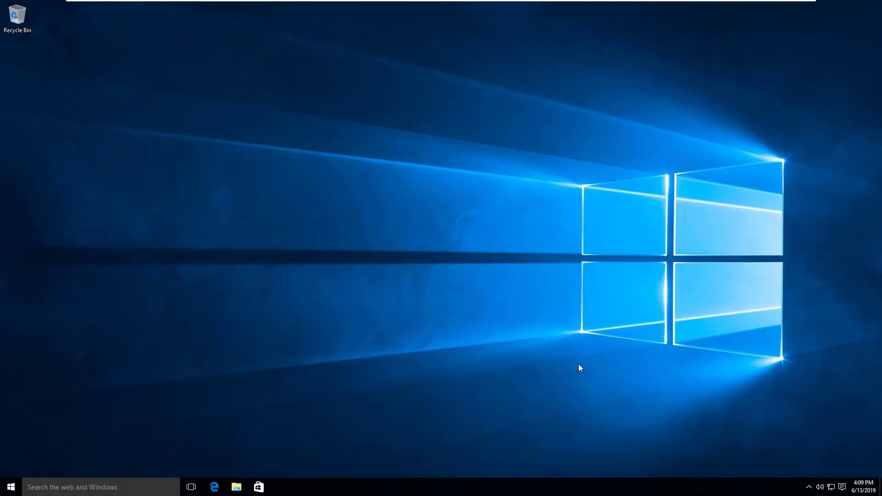
mouse_move(394, 193)
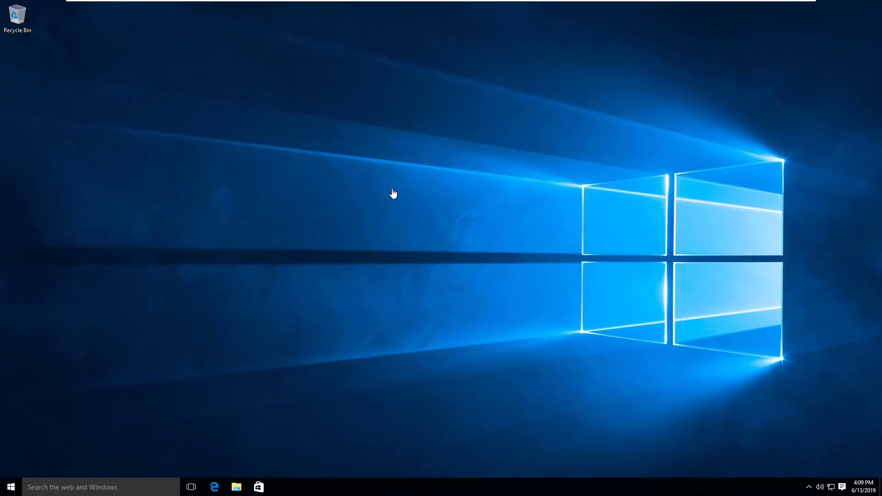
mouse_move(720, 390)
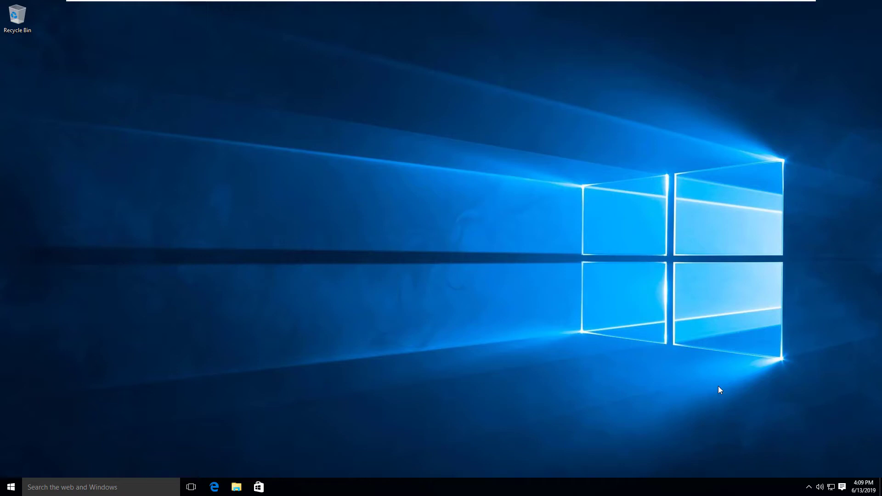
mouse_move(147, 385)
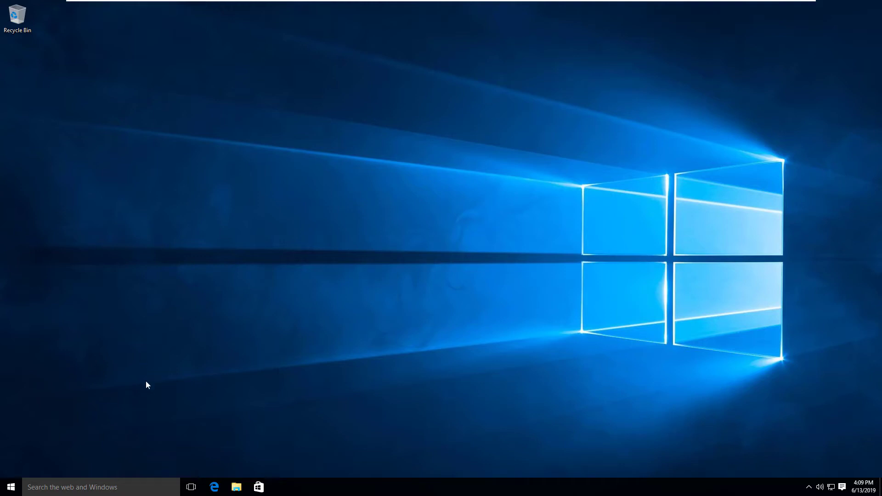
- Open Microsoft Edge and go to the Rockwell Automation website
left_click(214, 487)
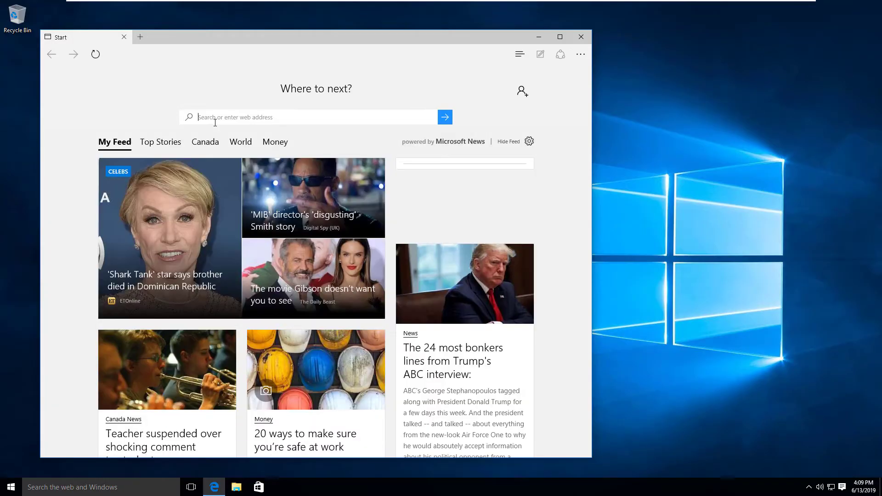
type("e")
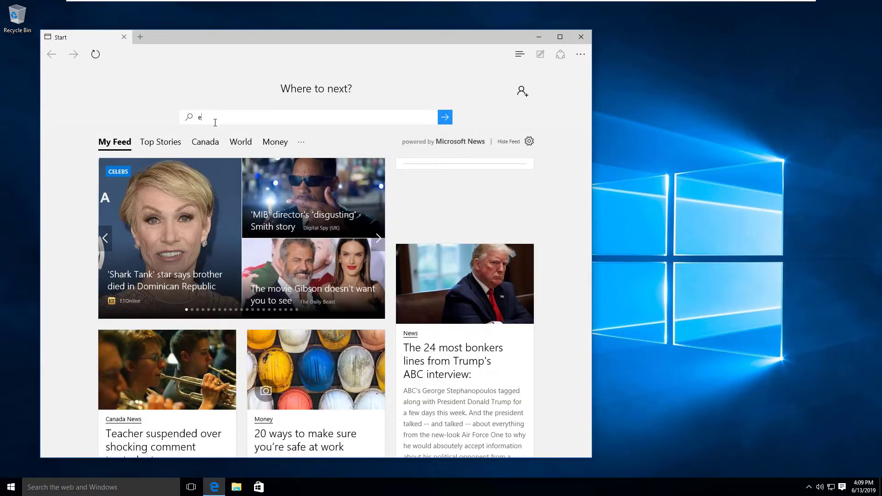
type("ro")
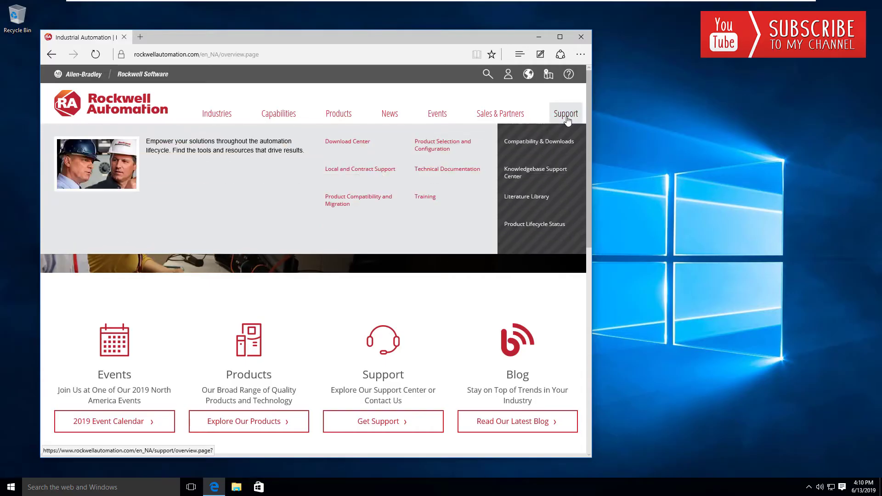
mouse_move(538, 141)
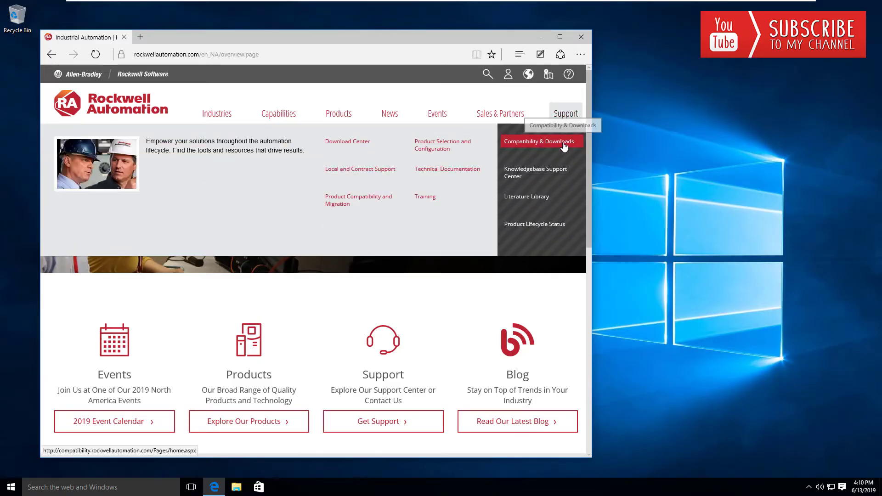
- Open Compatibility & Downloads from the Support menu
left_click(538, 141)
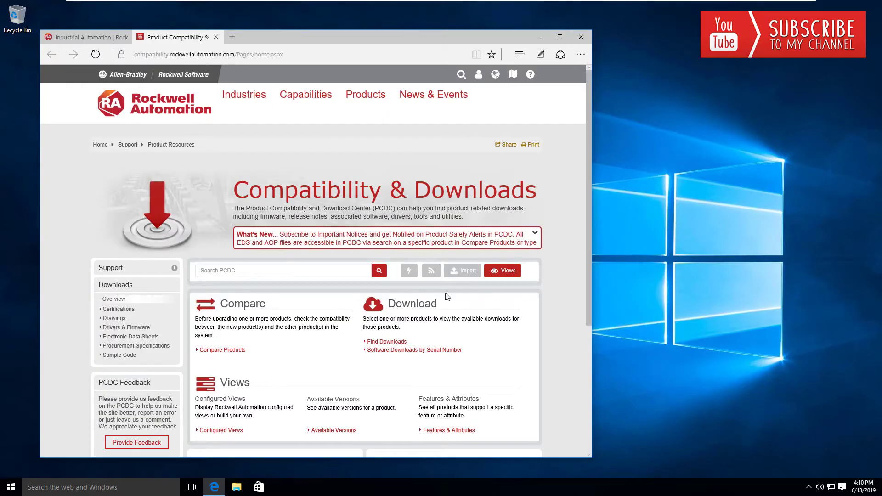
mouse_move(399, 353)
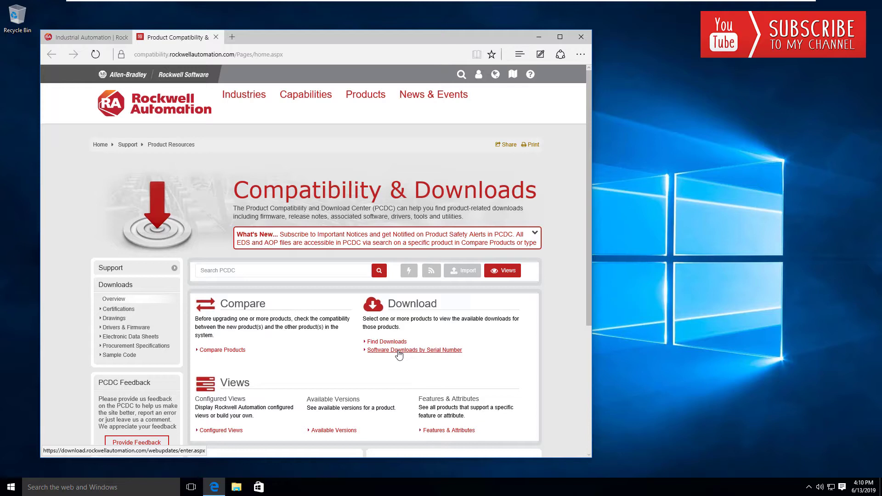
mouse_move(413, 356)
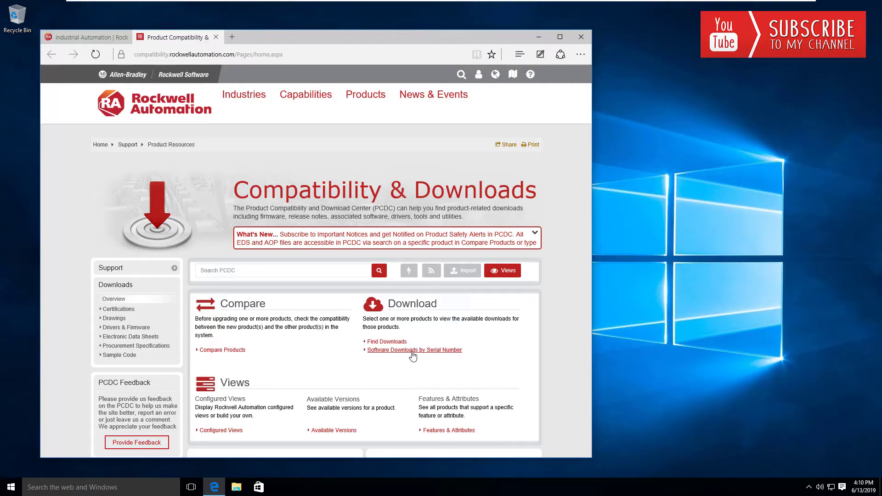
mouse_move(426, 358)
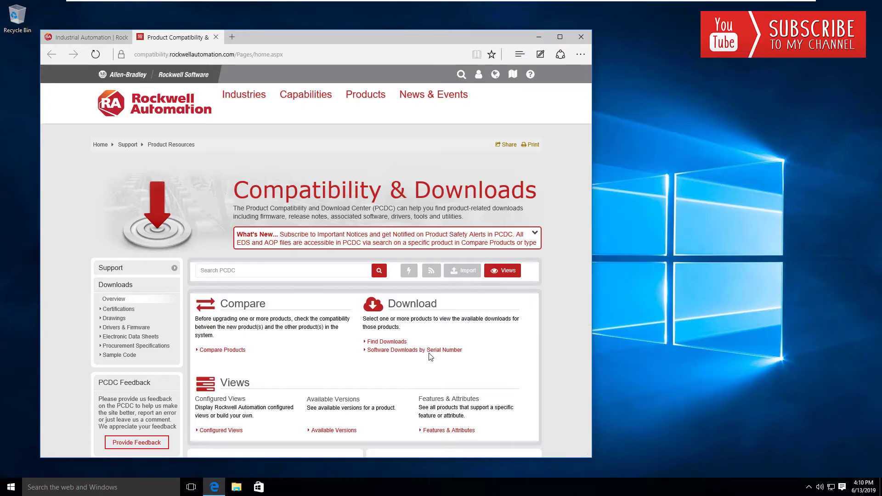
mouse_move(416, 349)
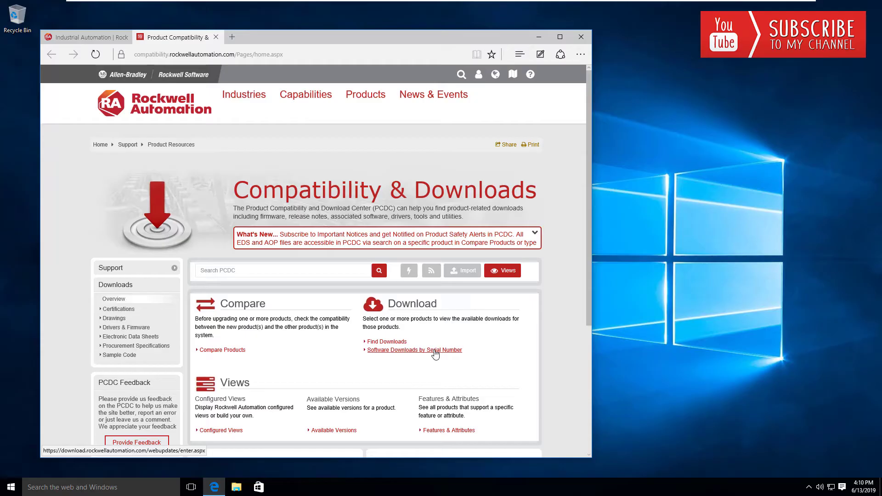
mouse_move(433, 358)
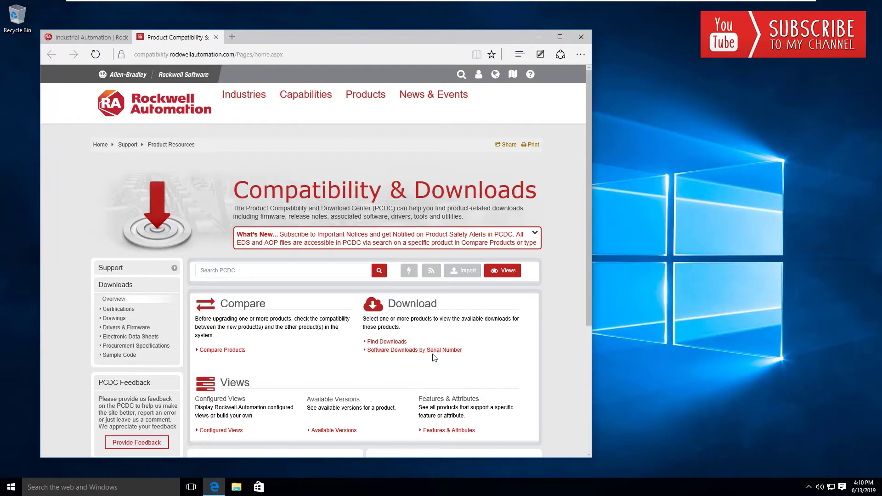
mouse_move(429, 359)
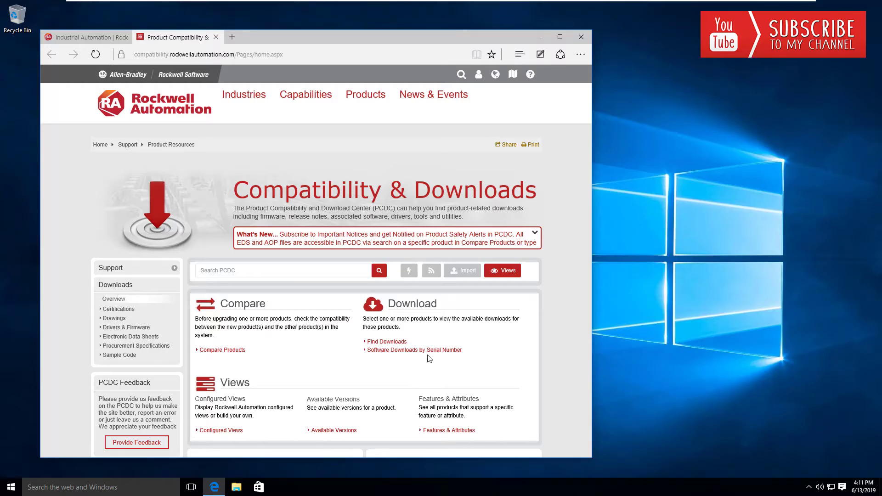
mouse_move(415, 350)
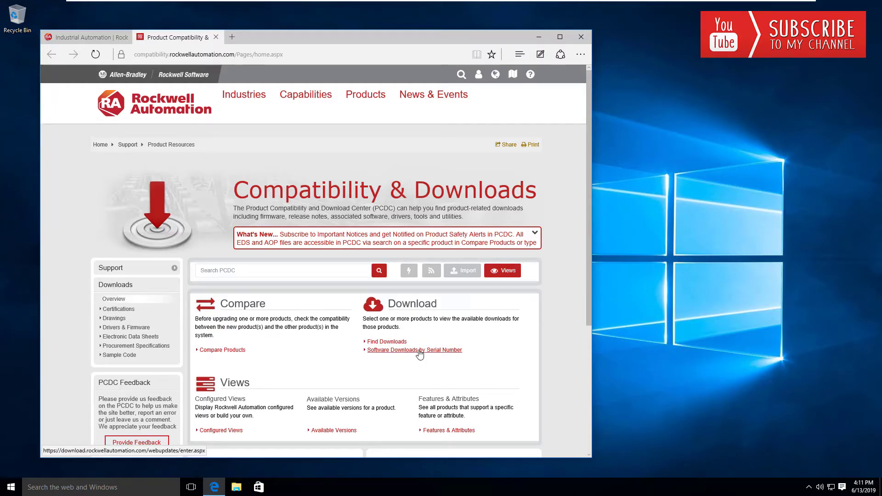
- Choose Software Downloads by Serial Number and sign in to the Rockwell account
left_click(414, 349)
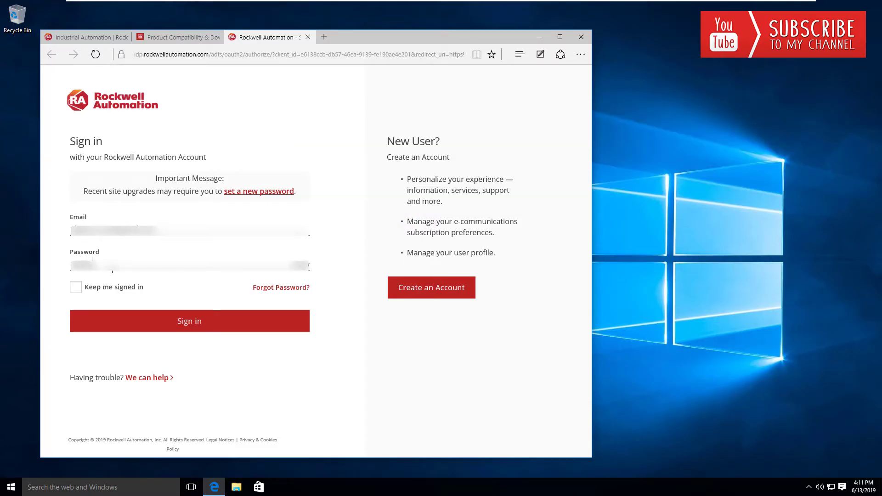
left_click(188, 321)
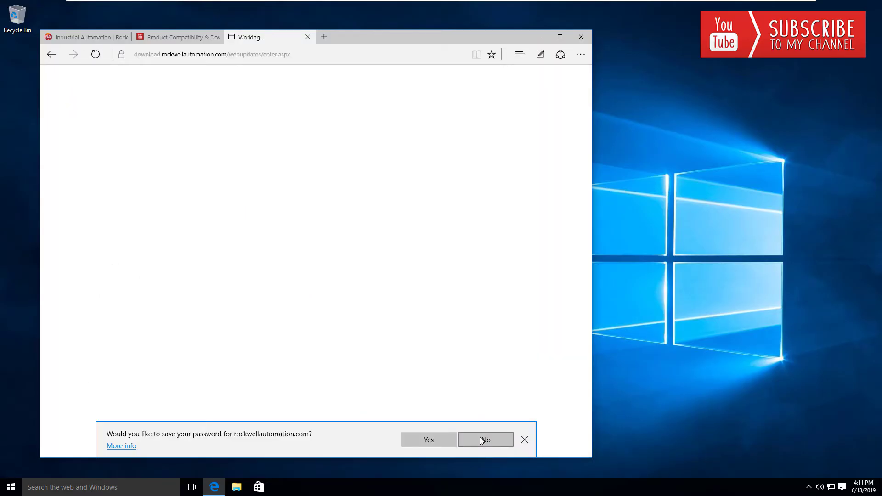
- Decline saving the password and submit the serial number entitlement check
left_click(485, 439)
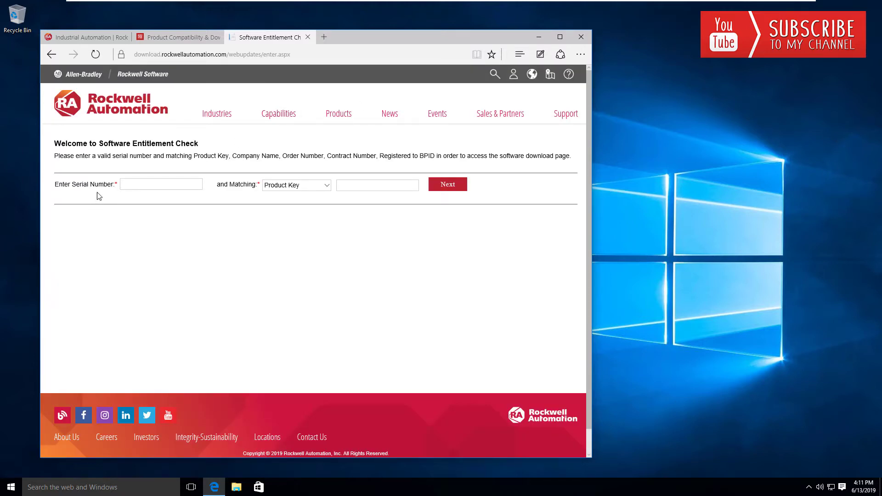
mouse_move(166, 226)
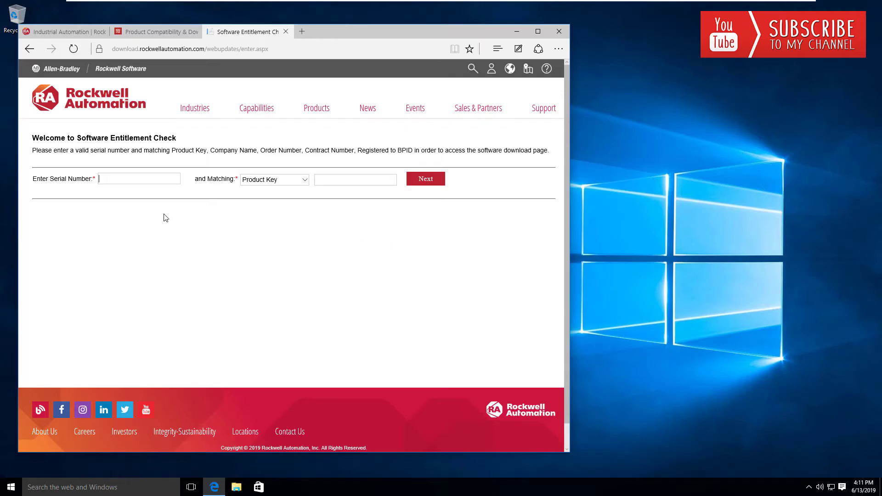
mouse_move(280, 195)
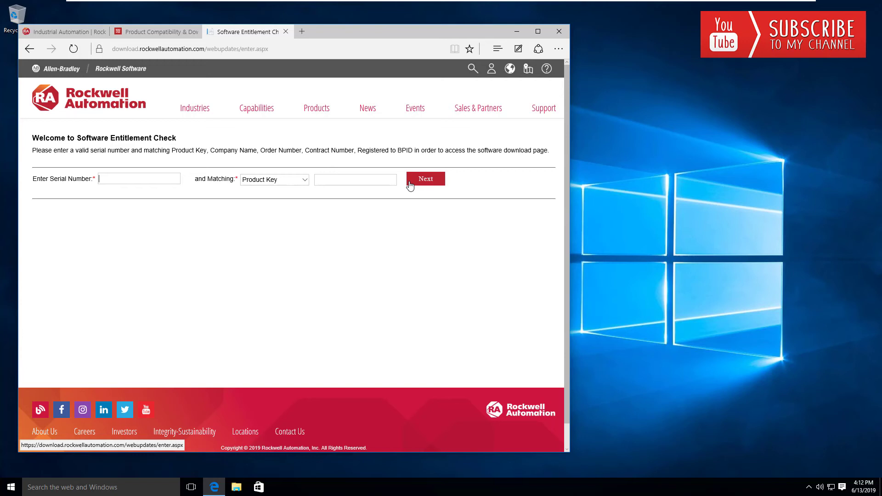
mouse_move(426, 189)
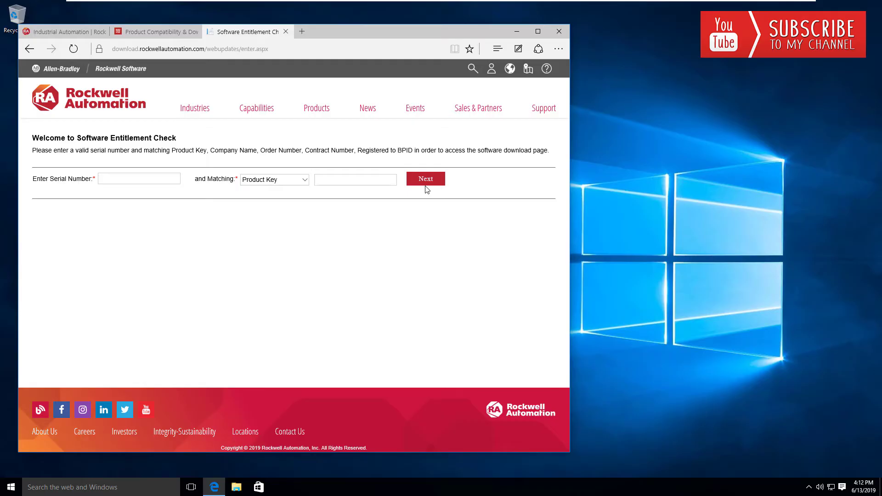
left_click(139, 178)
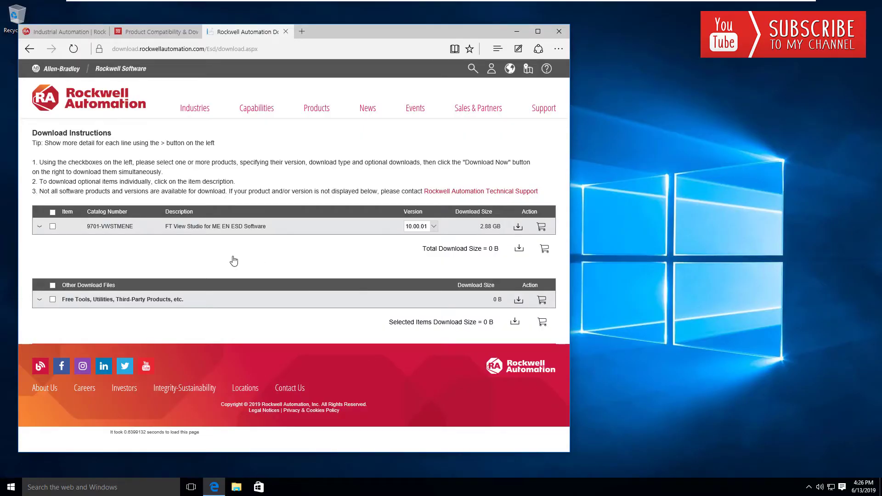
mouse_move(261, 257)
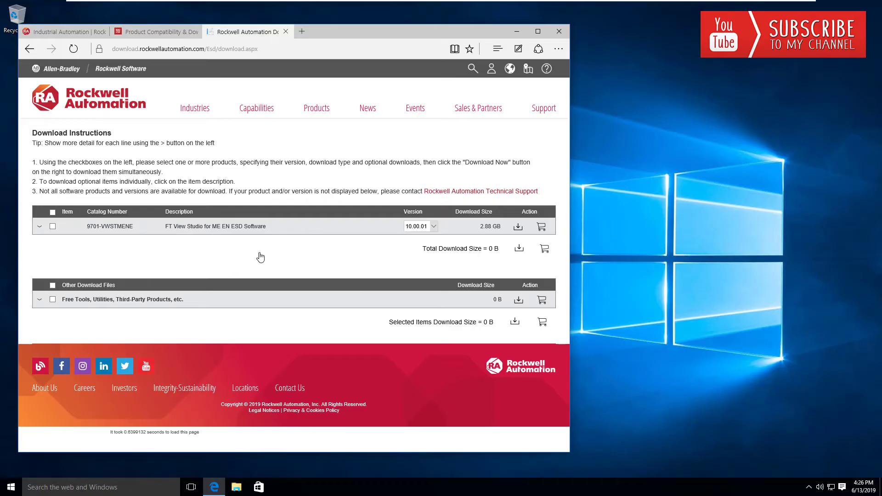
mouse_move(136, 242)
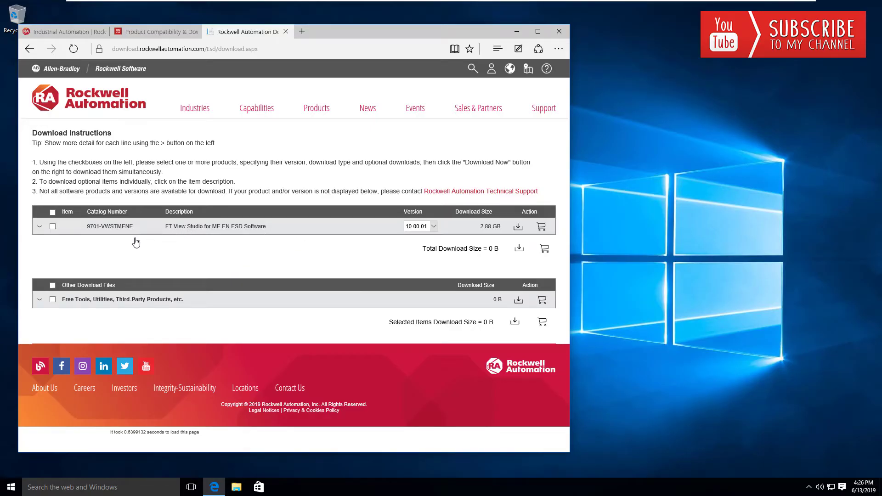
mouse_move(363, 244)
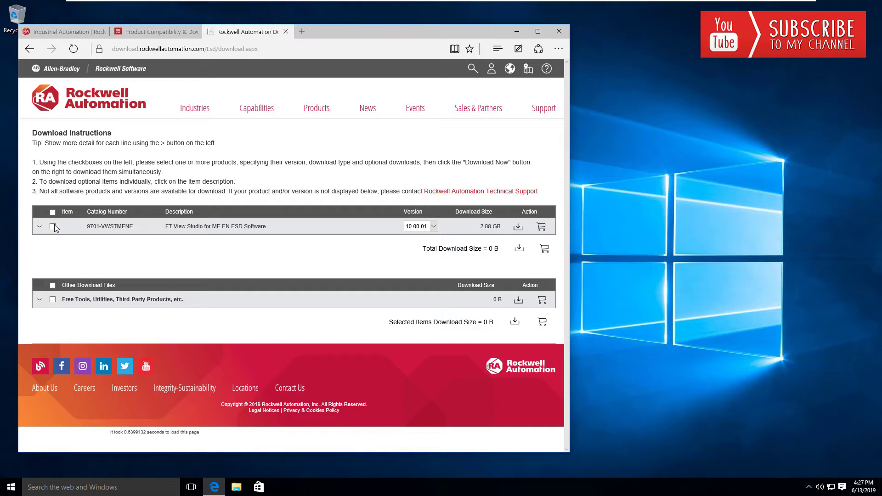
- Select 9701-VWSTMENE (FT View Studio for ME) for download
left_click(52, 226)
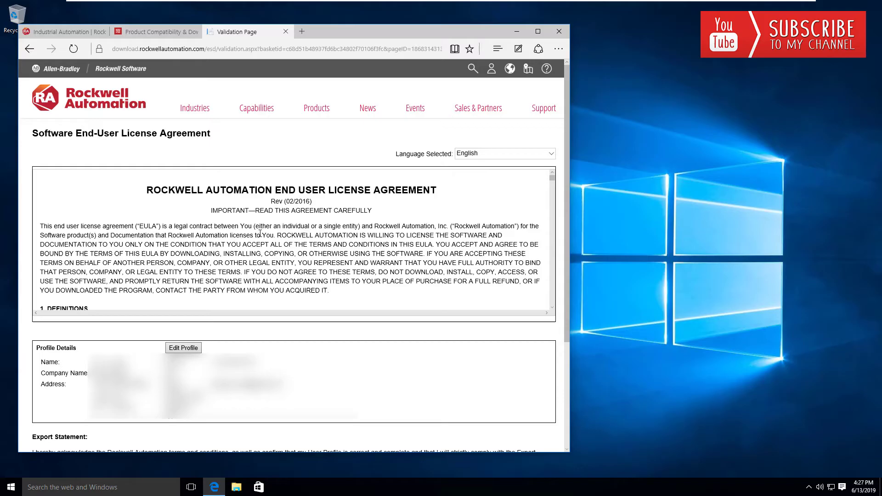
- Accept the license and export statement on the Validation Page
scroll("down", 3)
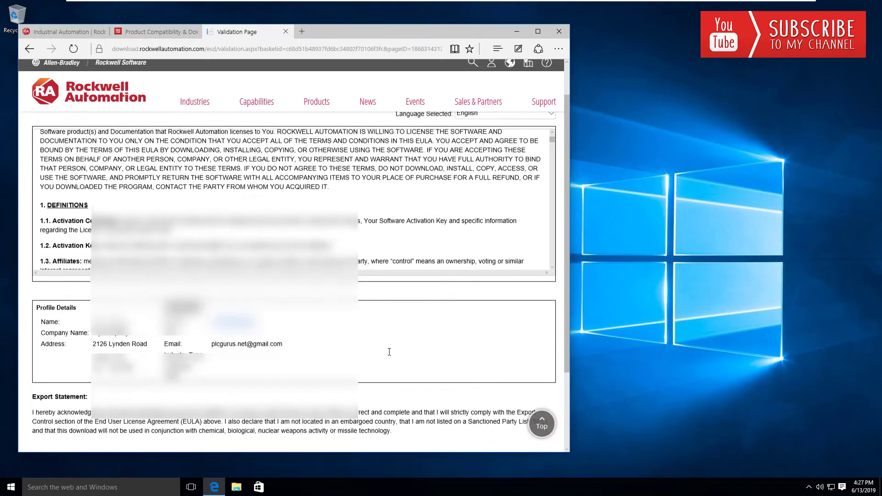
scroll("down", 3)
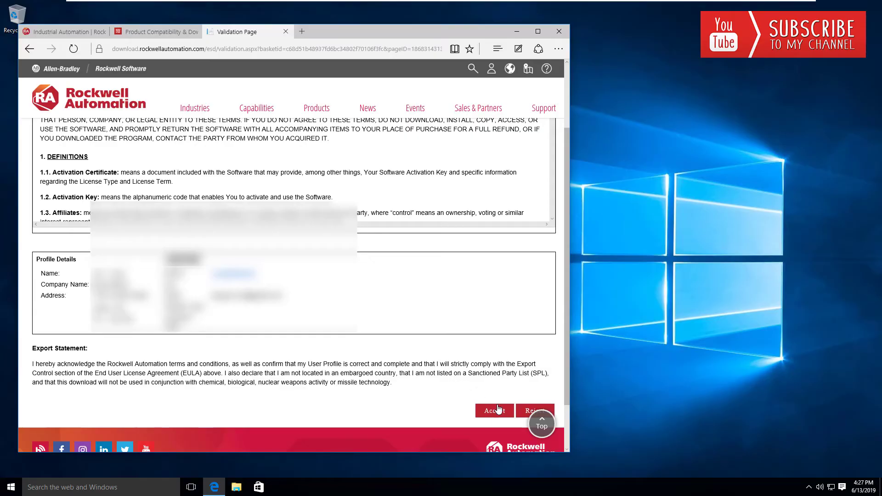
mouse_move(493, 410)
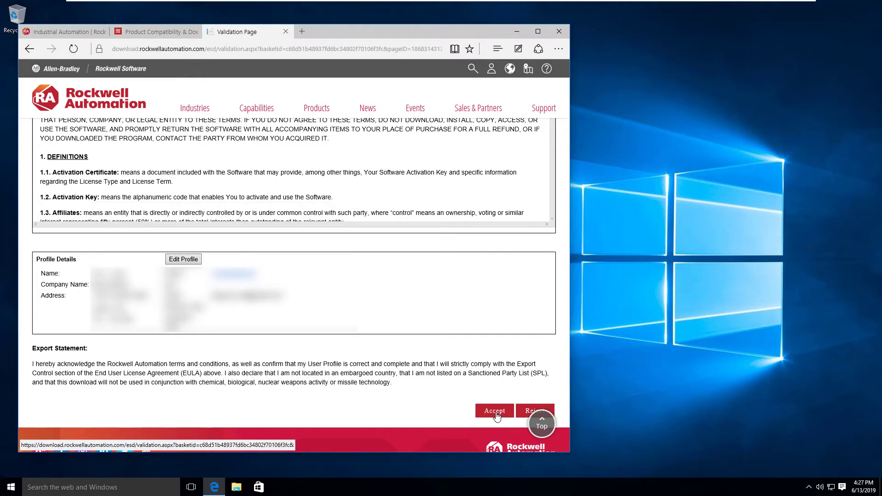
left_click(493, 411)
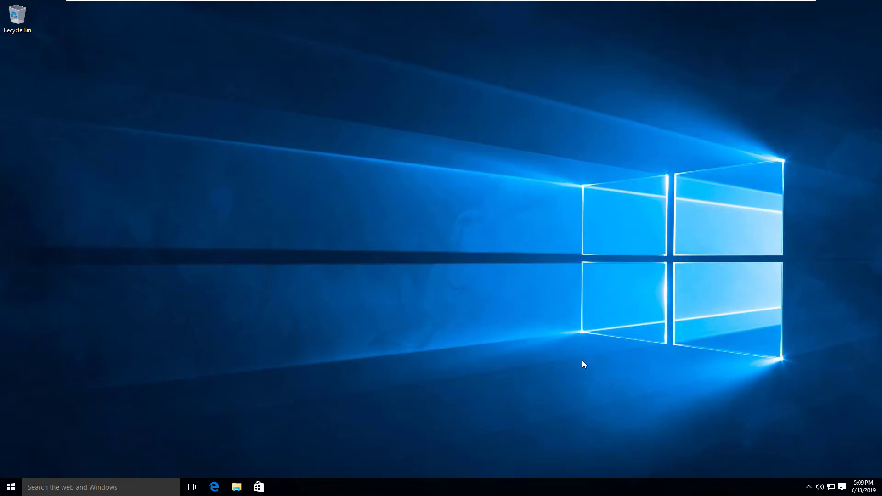
mouse_move(576, 378)
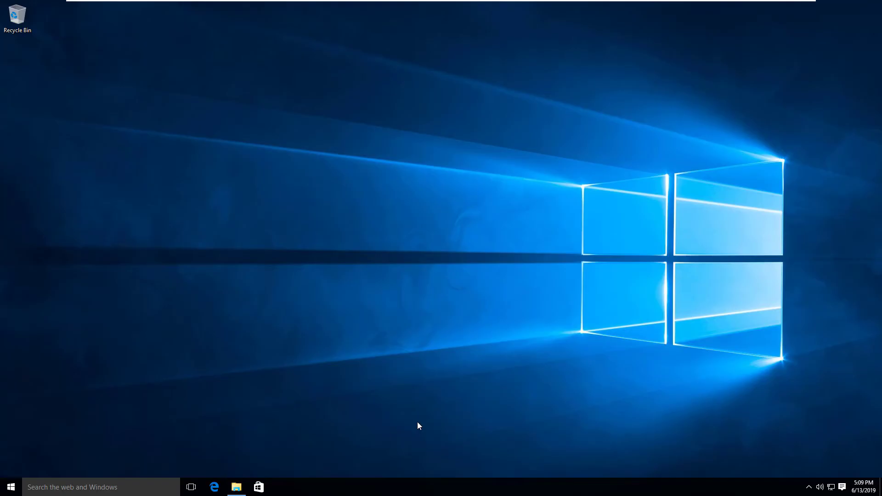
- Run Setup from Downloads > 10.00.01-FTView-DVD in File Explorer
left_click(236, 486)
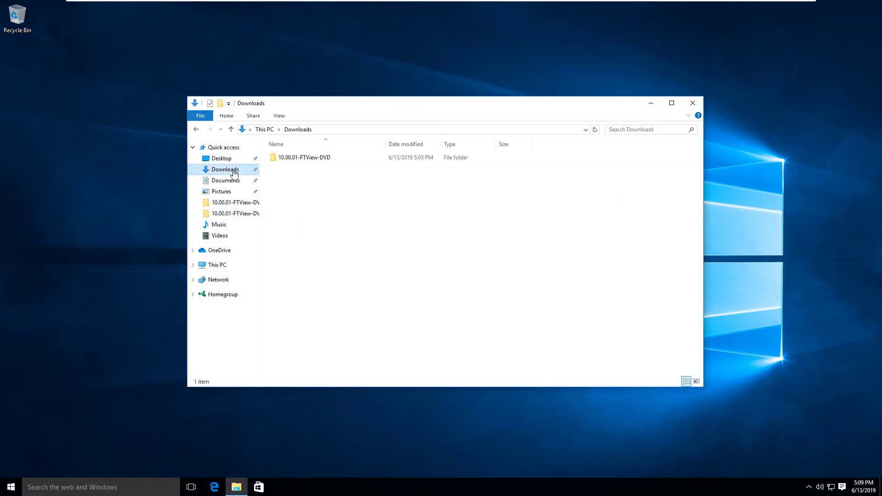
double_click(304, 157)
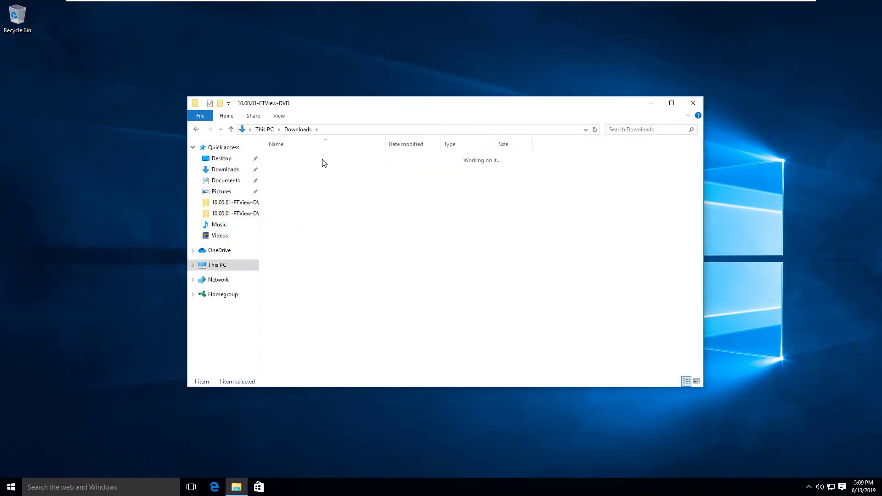
double_click(235, 202)
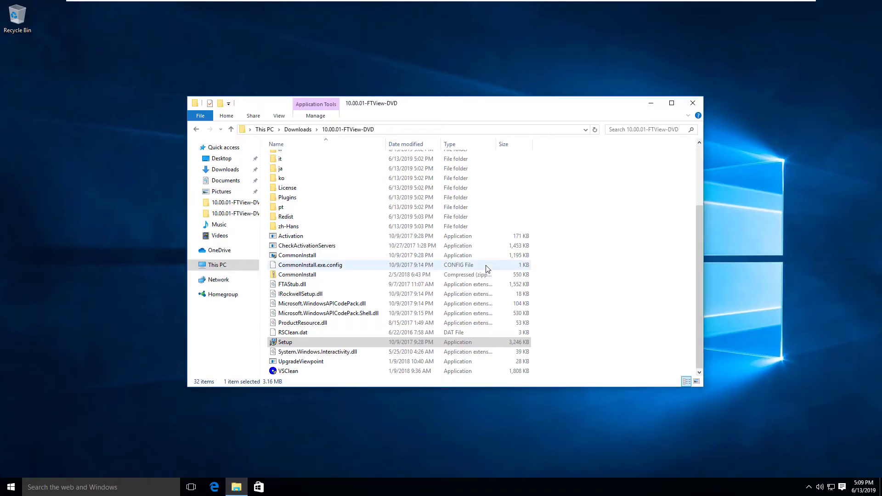
double_click(285, 341)
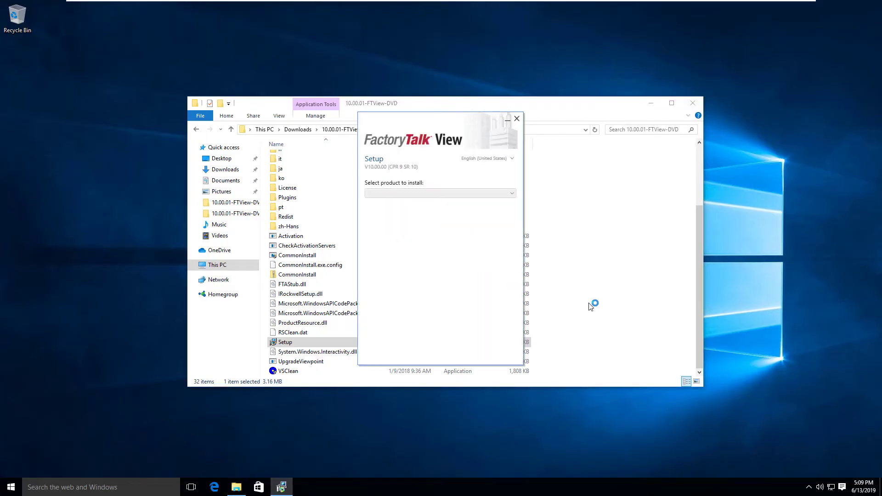
- Close File Explorer and select Studio for Machine Edition as the product
left_click(440, 193)
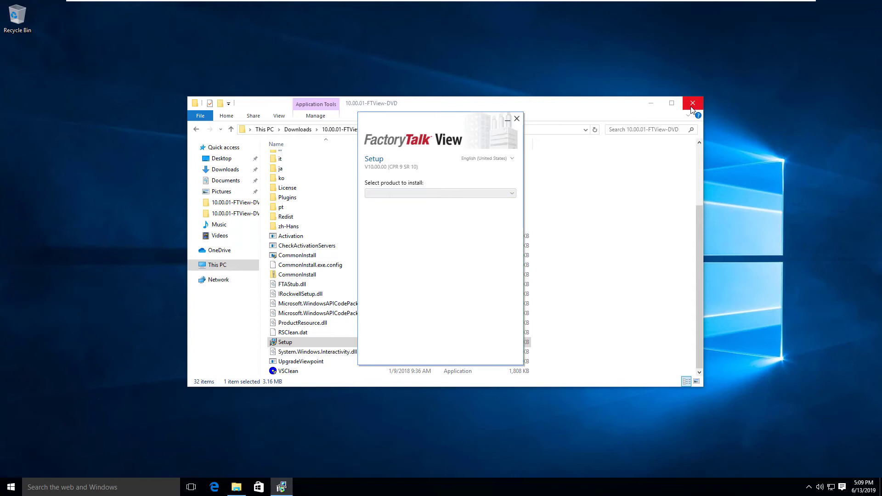
left_click(692, 103)
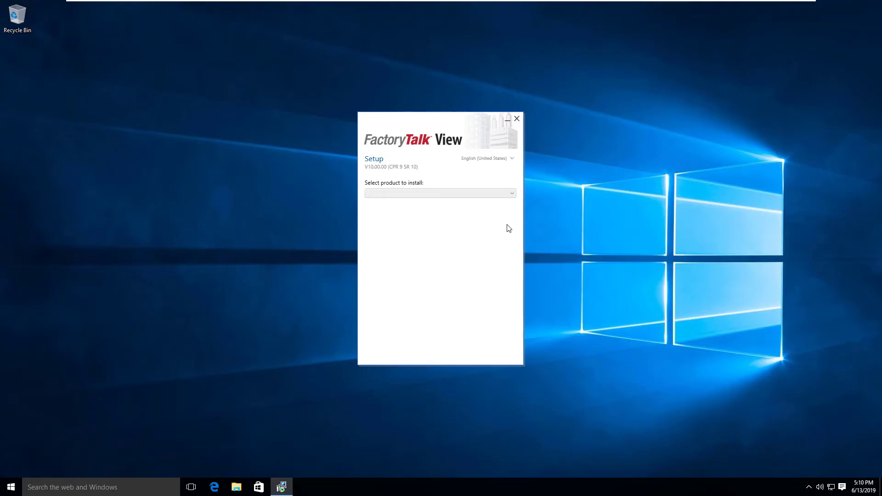
left_click(440, 192)
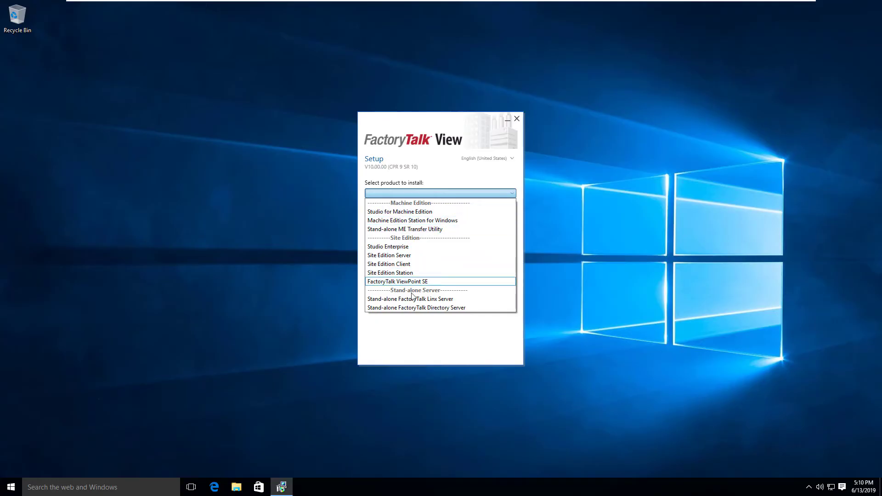
mouse_move(399, 211)
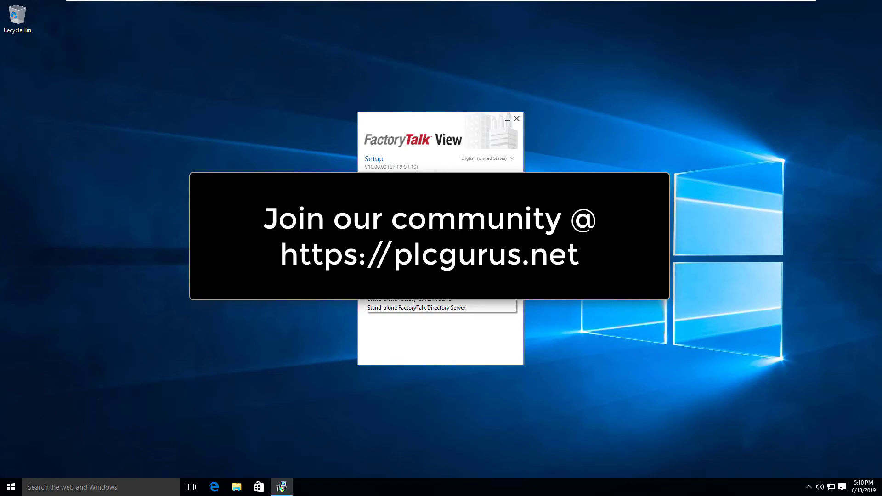
left_click(441, 192)
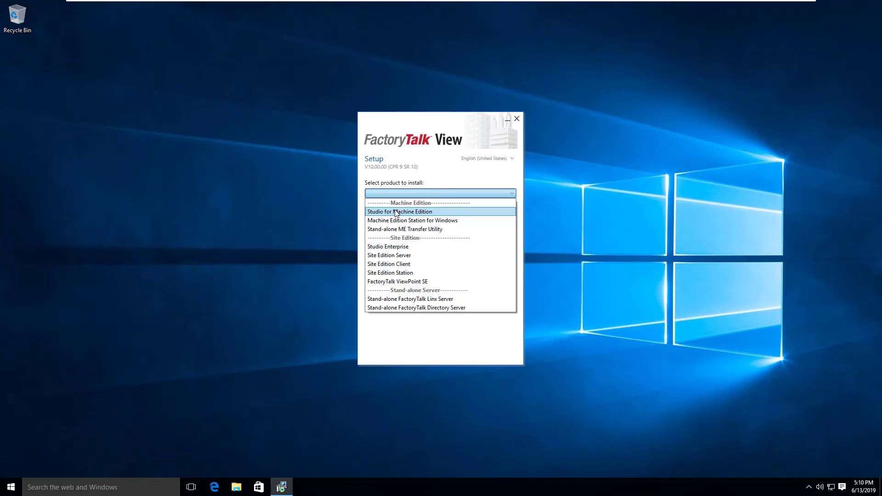
left_click(399, 212)
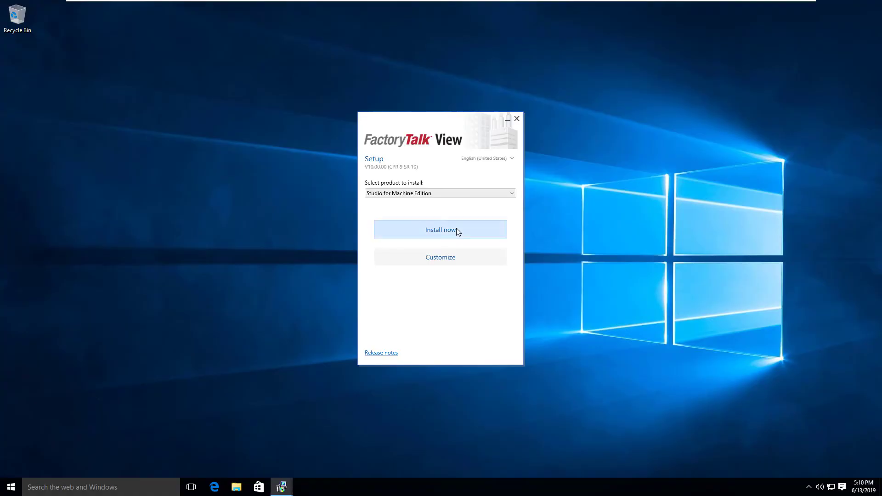
- Start the Studio for Machine Edition install and accept all license agreements
left_click(440, 230)
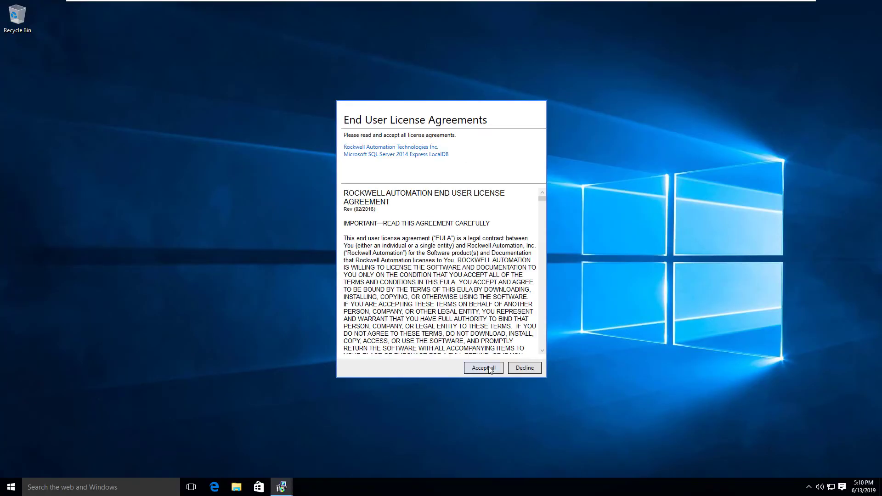
left_click(482, 367)
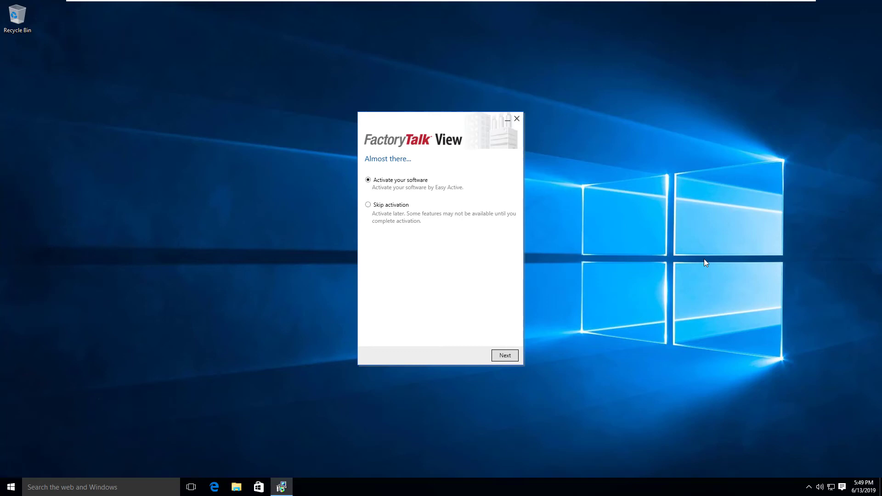
mouse_move(640, 230)
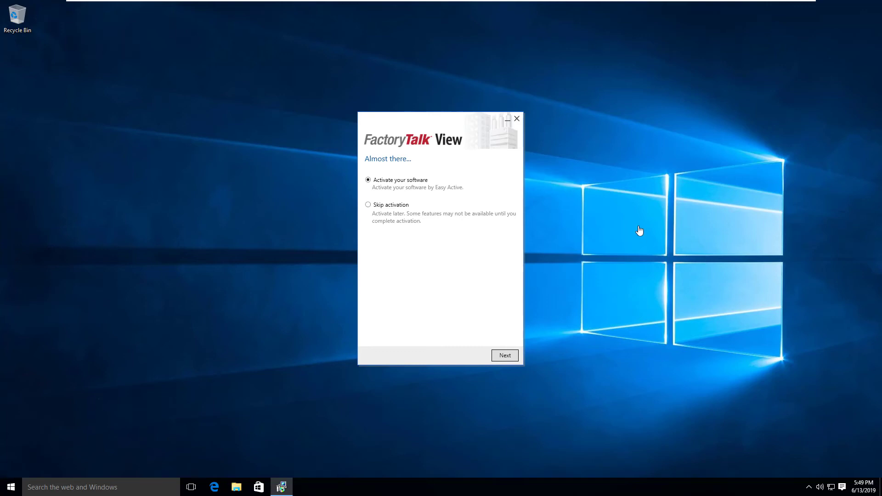
mouse_move(482, 242)
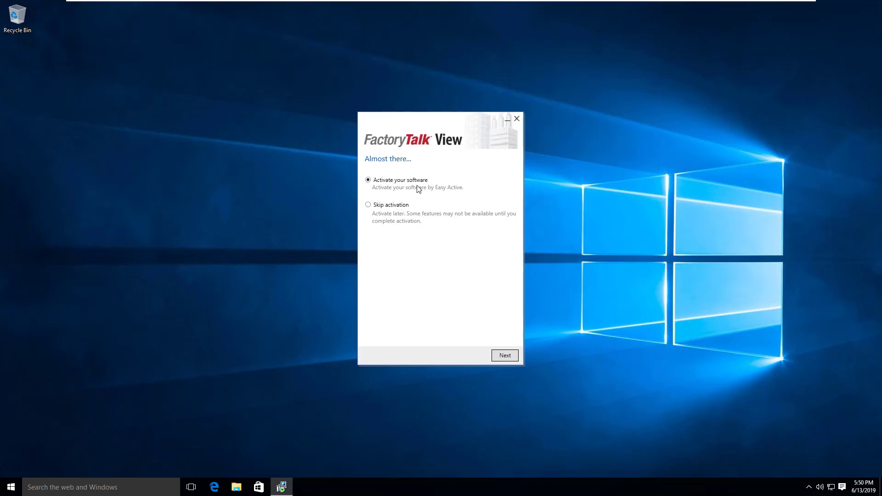
mouse_move(380, 208)
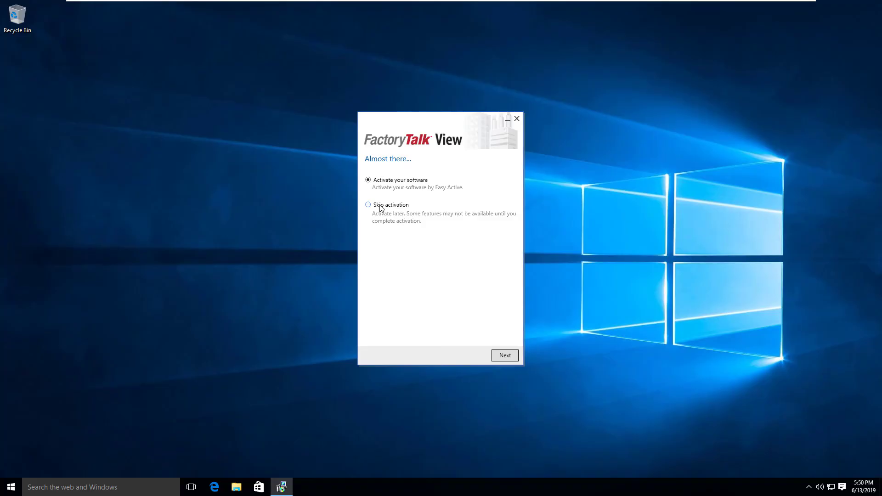
- Skip software activation and continue to the completion screen
left_click(368, 204)
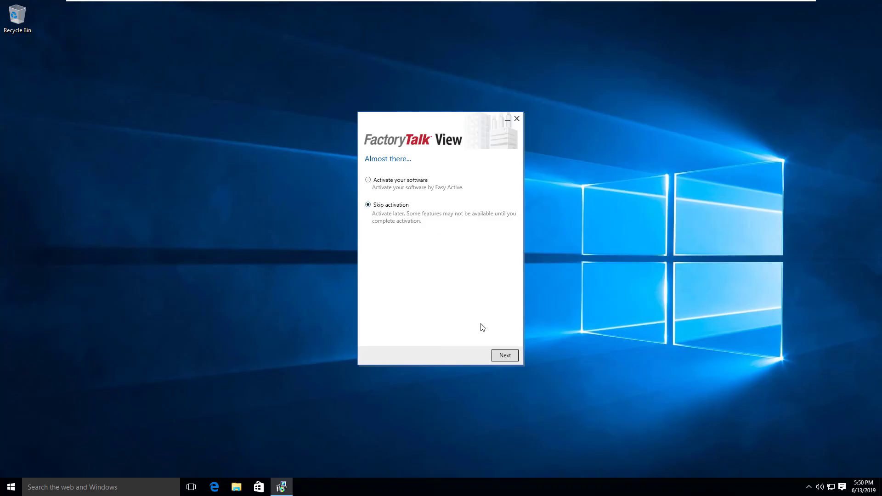
left_click(503, 355)
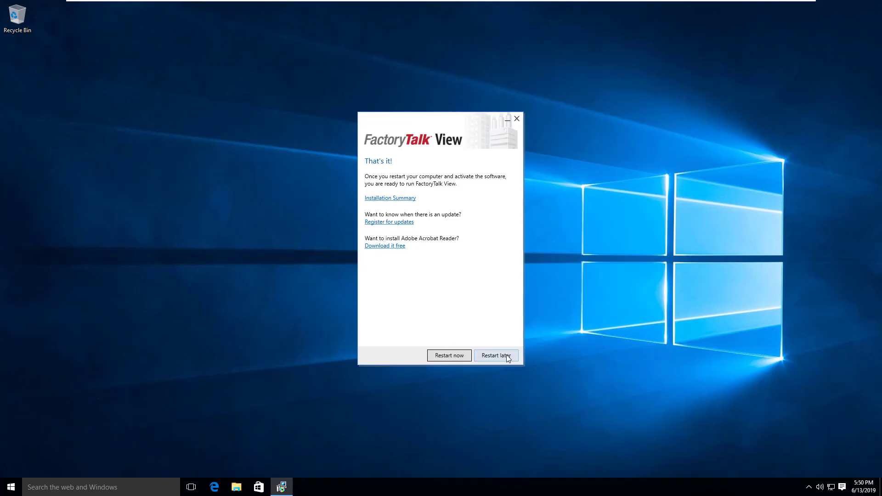
mouse_move(449, 355)
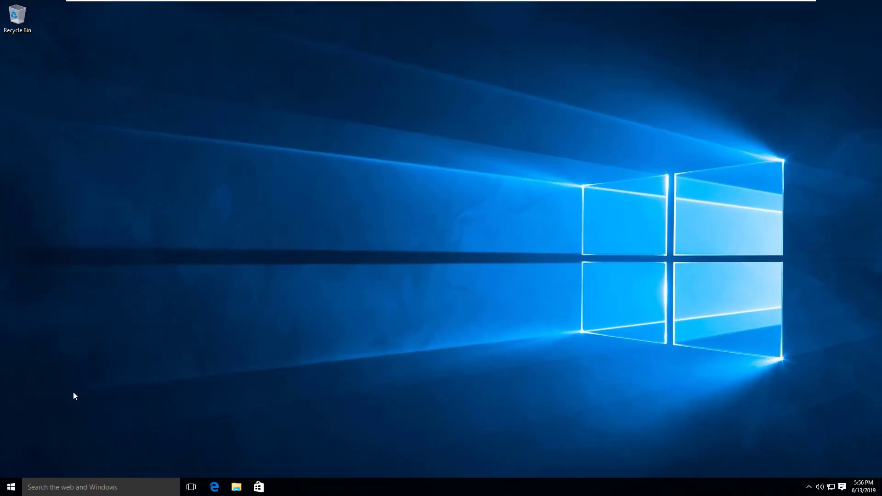
- Open the Start menu and expand the Recently added list to show the new FactoryTalk tools
left_click(10, 487)
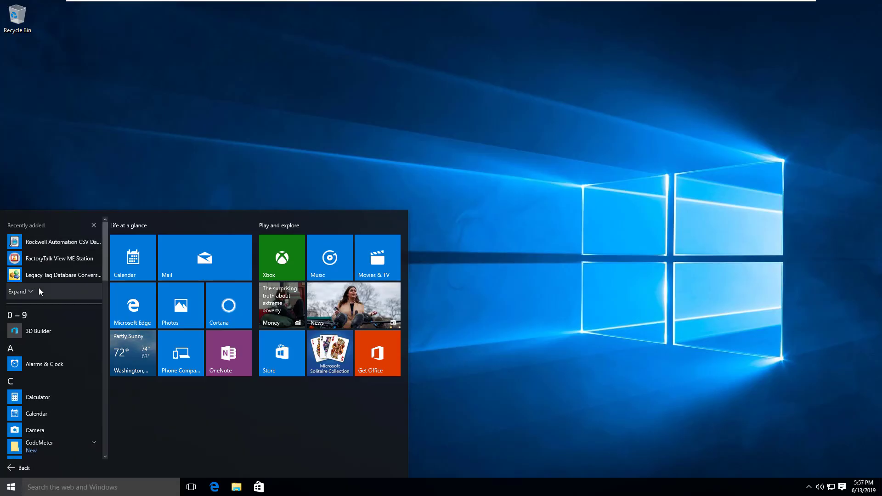
left_click(20, 291)
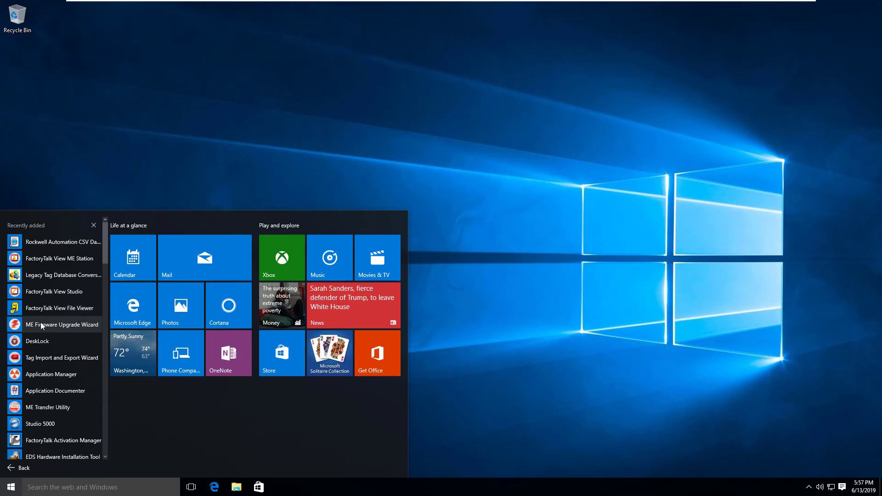
mouse_move(53, 423)
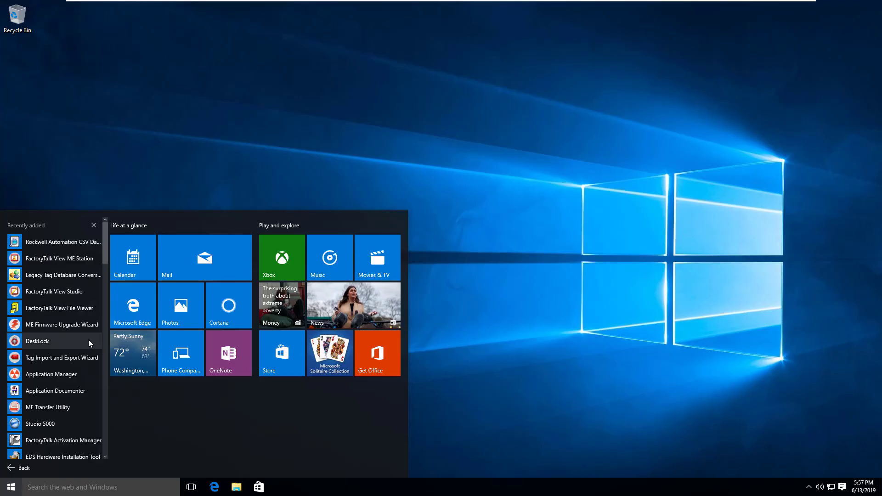
mouse_move(60, 349)
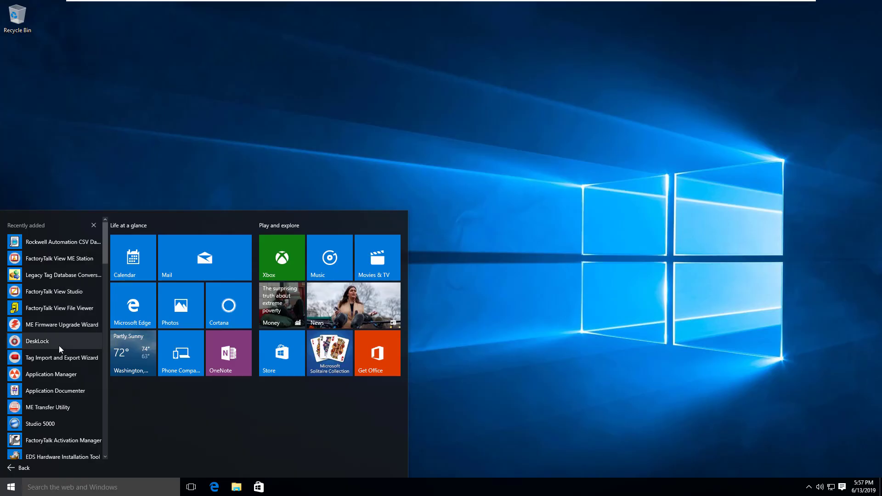
mouse_move(45, 291)
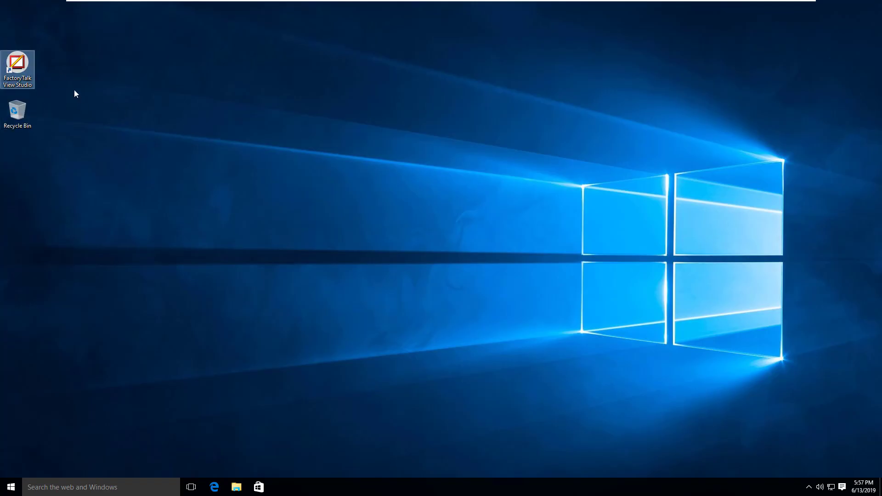
- Launch FactoryTalk View Studio from its desktop shortcut to reach the New/Open application dialog
double_click(17, 65)
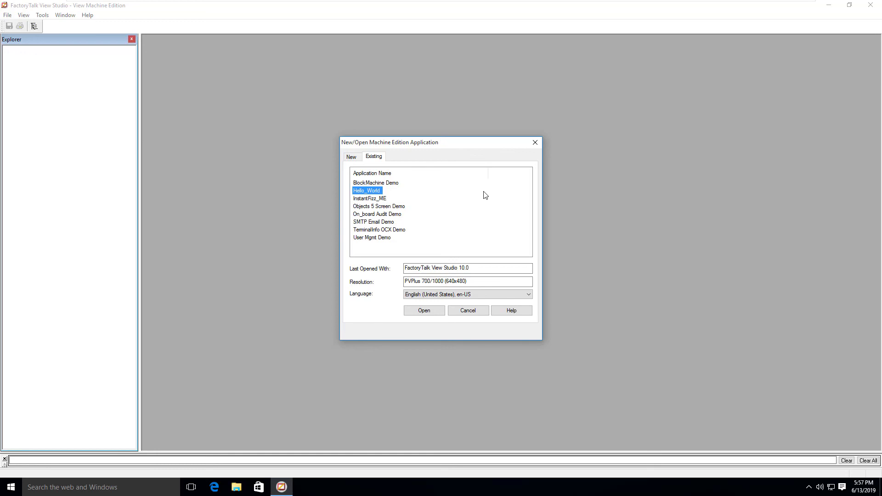
mouse_move(476, 198)
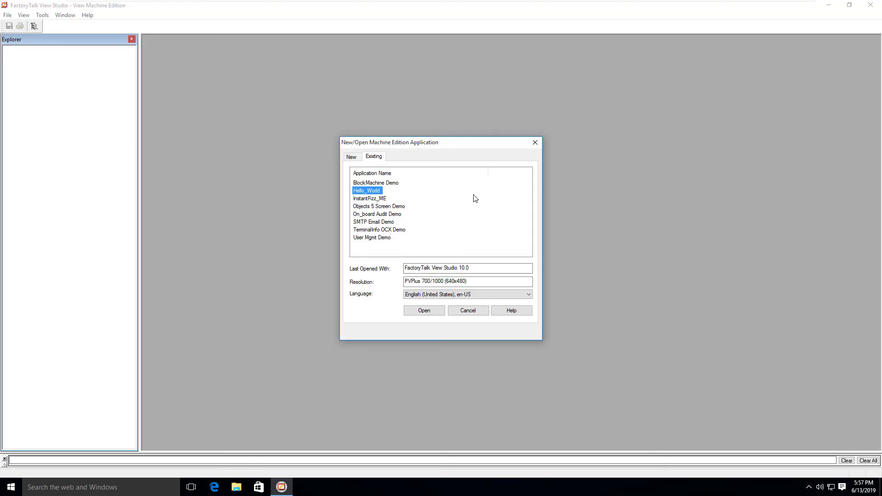